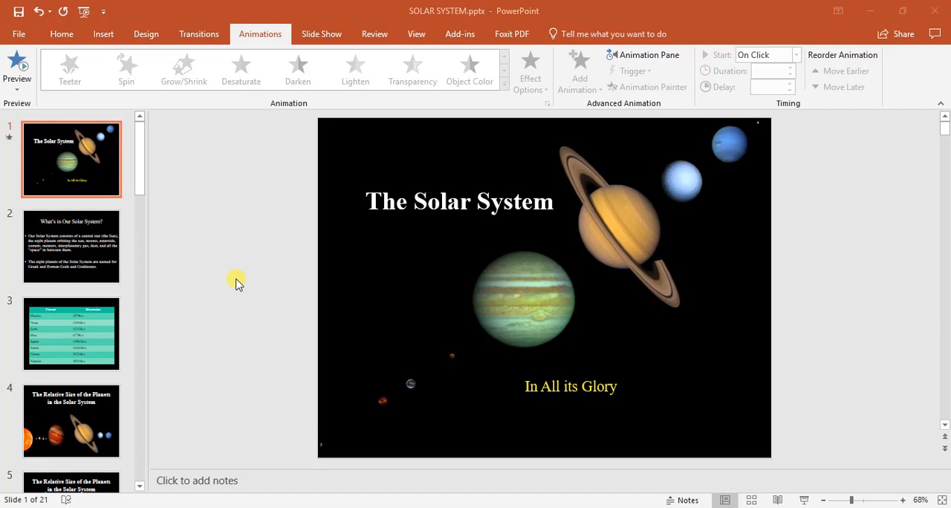
Browse the full Transitions gallery for slide 1 and close it without applying anything.
left_click(198, 34)
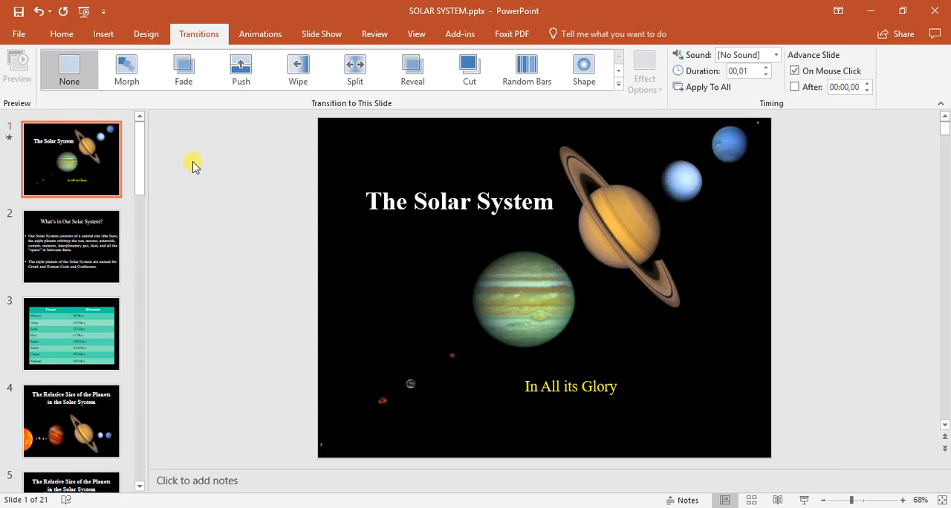
mouse_move(527, 67)
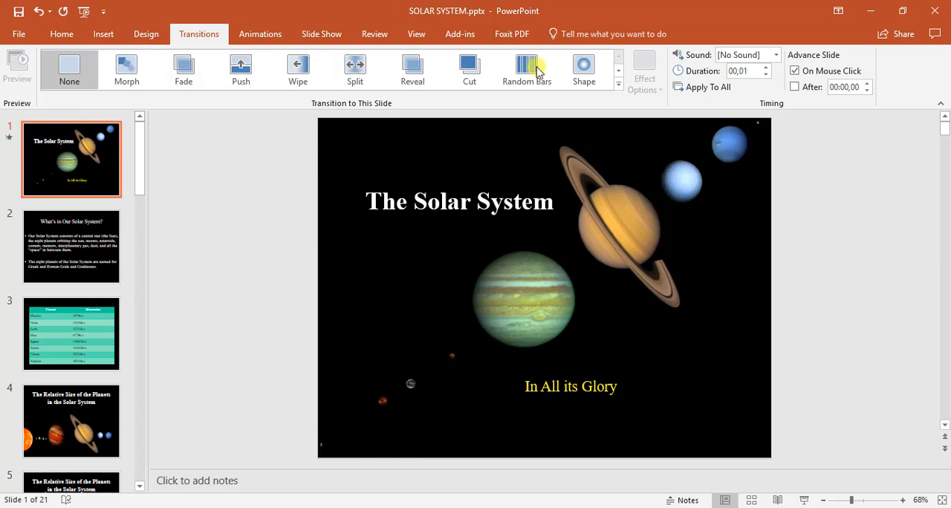
left_click(619, 83)
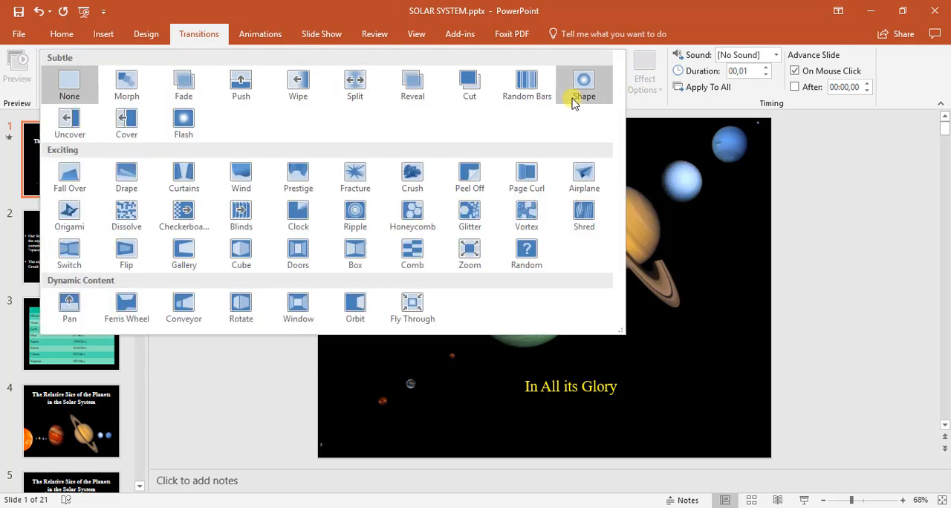
mouse_move(126, 81)
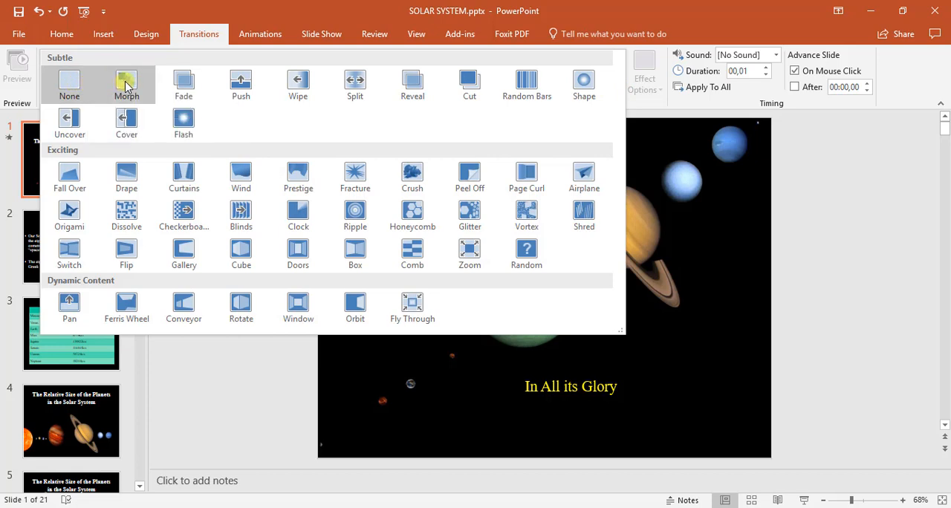
left_click(69, 84)
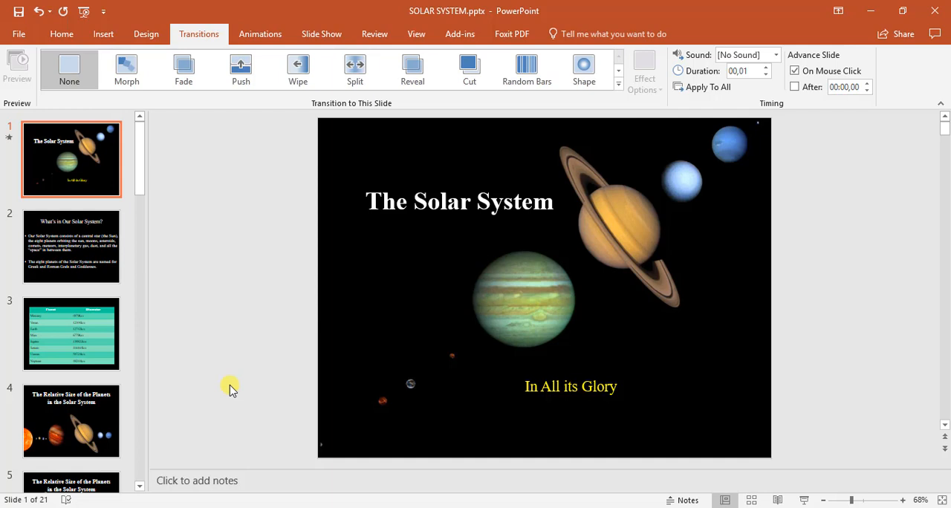
Apply the Exciting 'Origami' transition to slide 3, the planet diameter table.
left_click(71, 333)
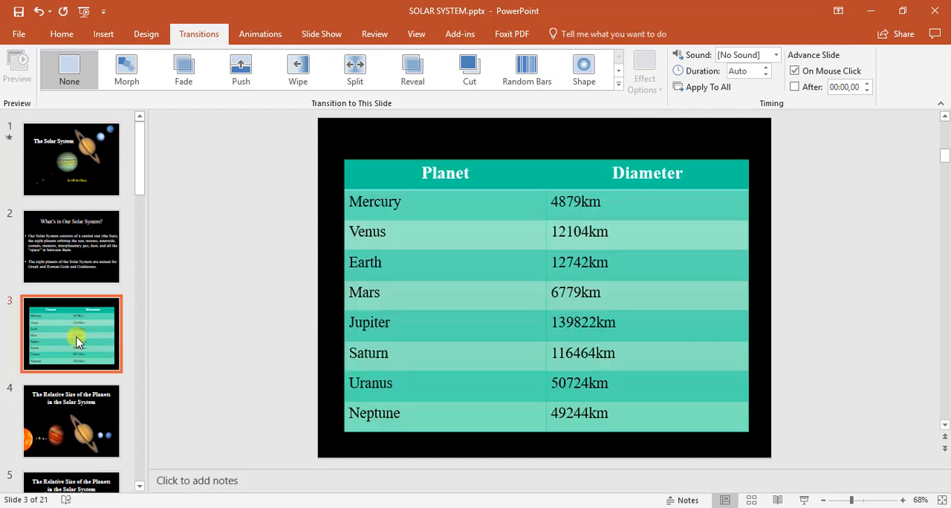
mouse_move(156, 307)
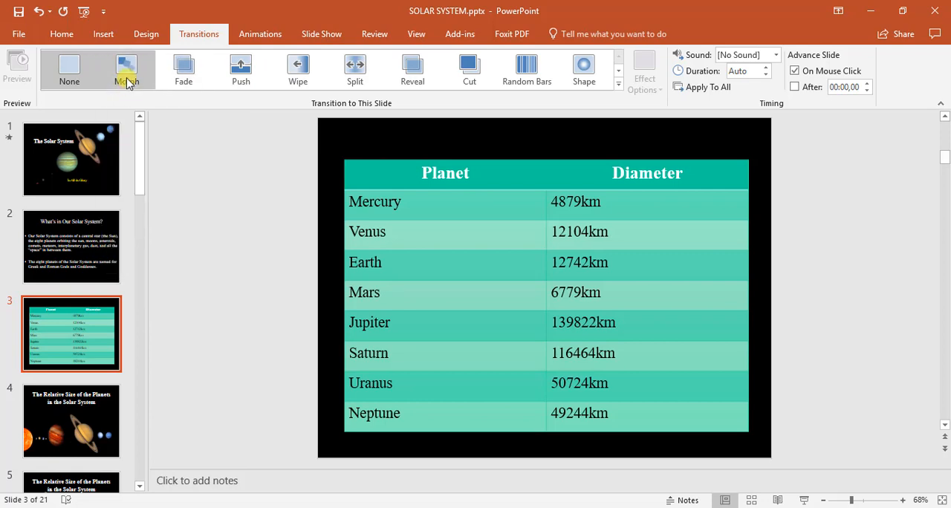
mouse_move(364, 100)
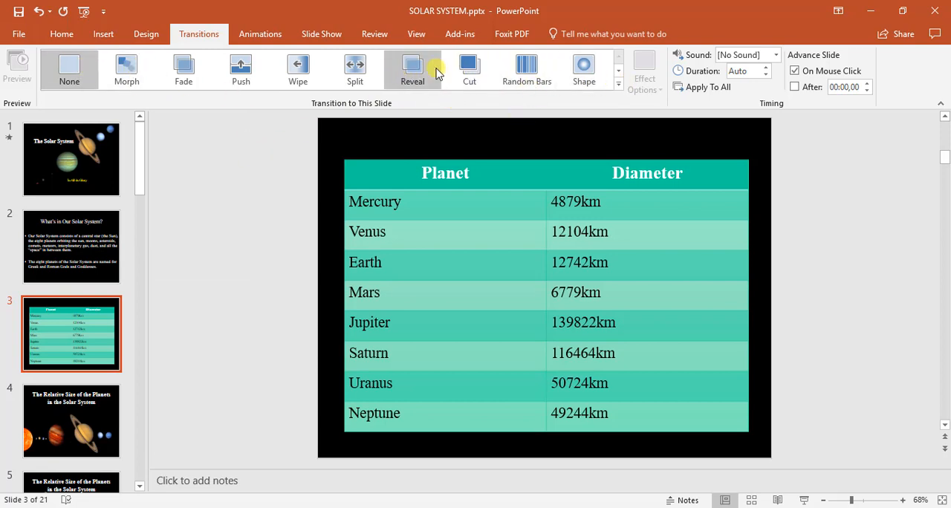
left_click(618, 80)
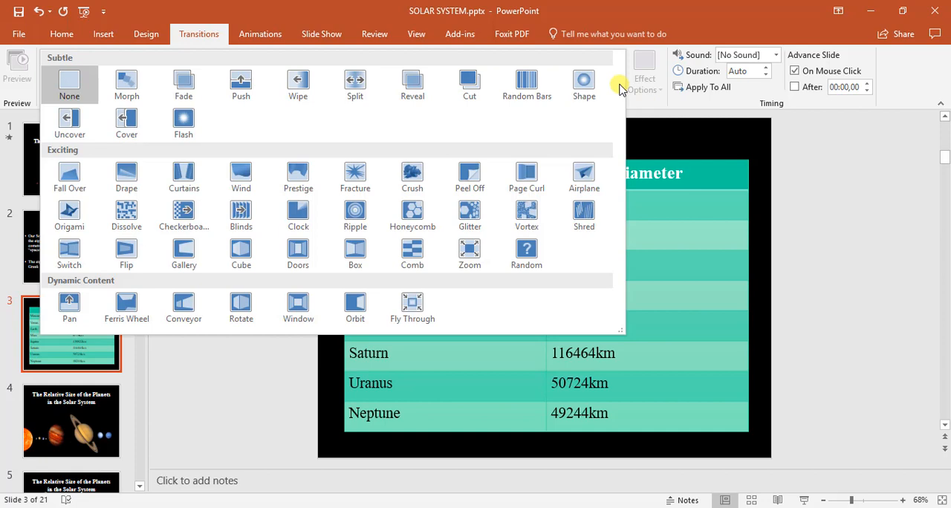
mouse_move(249, 125)
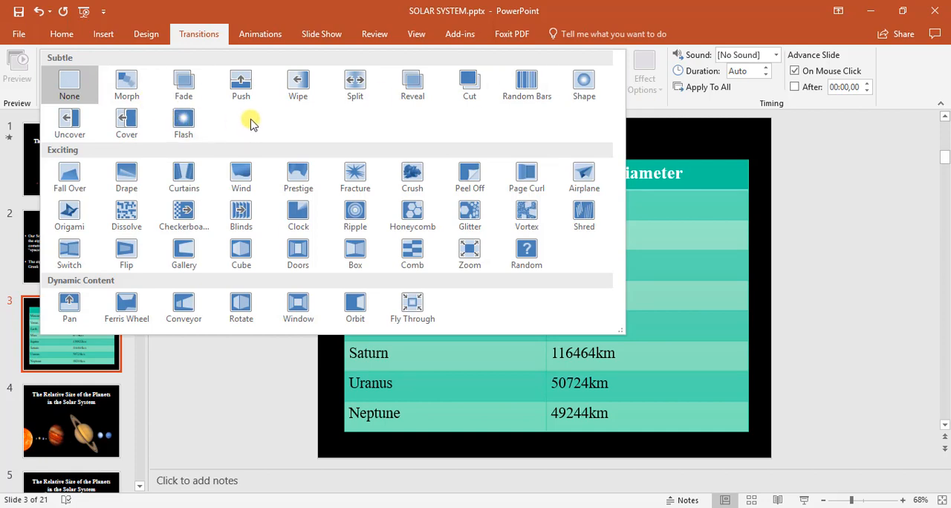
left_click(69, 216)
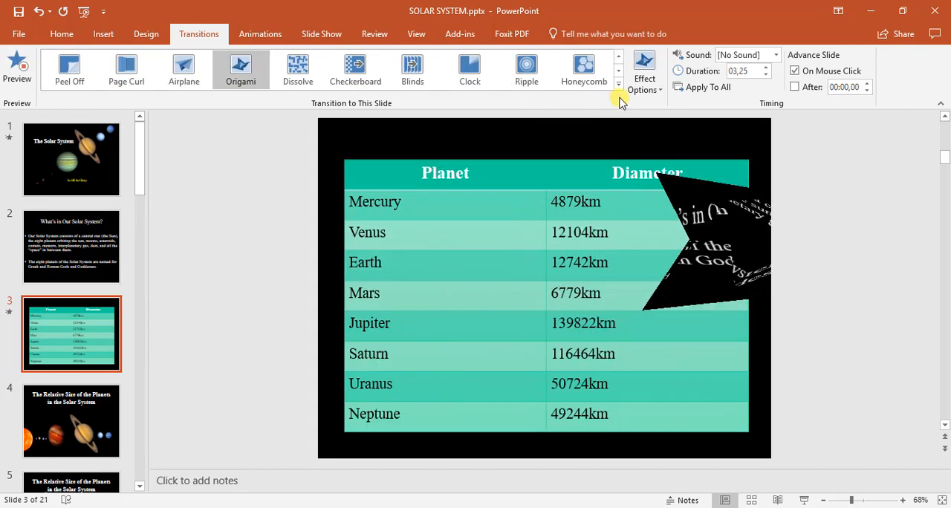
left_click(644, 70)
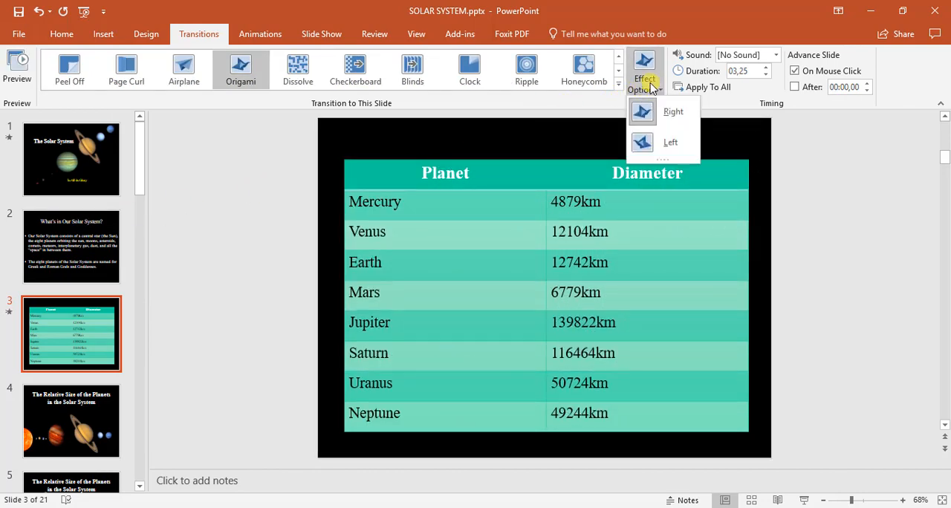
mouse_move(765, 123)
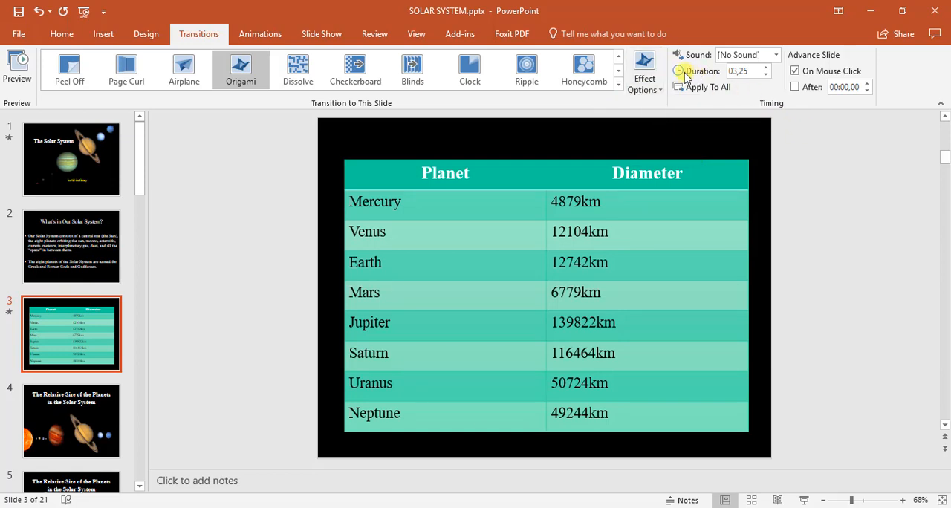
mouse_move(766, 70)
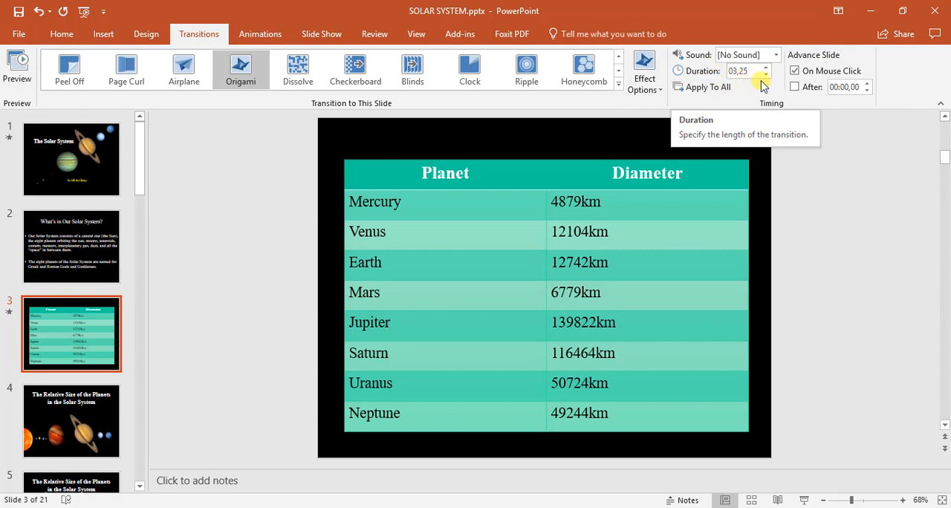
mouse_move(813, 54)
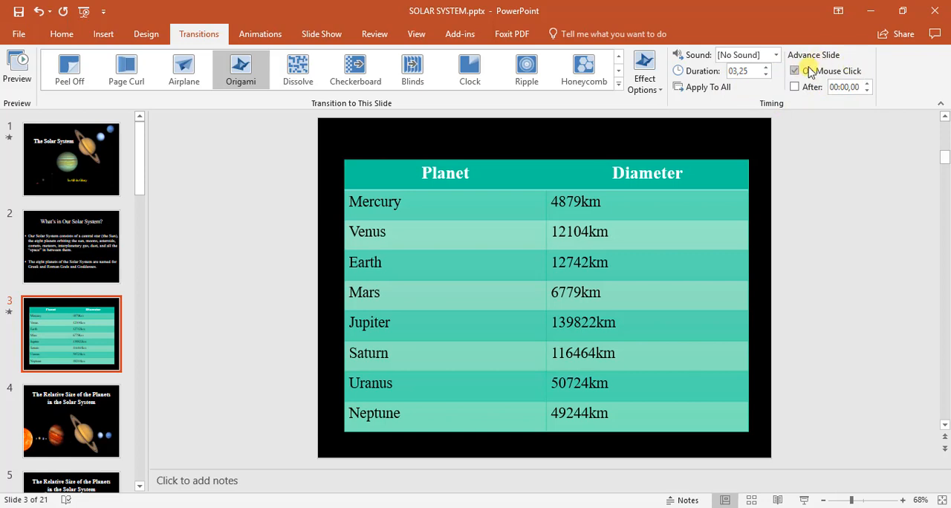
mouse_move(795, 70)
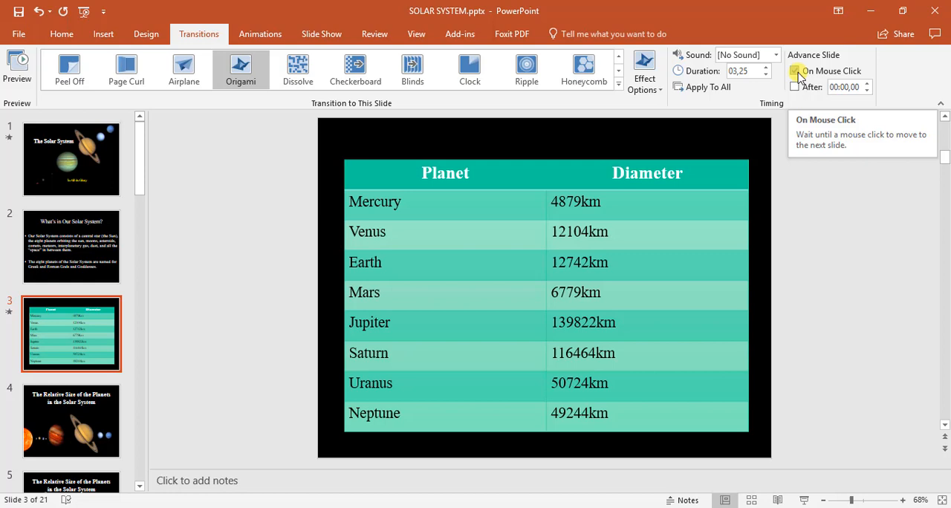
mouse_move(795, 87)
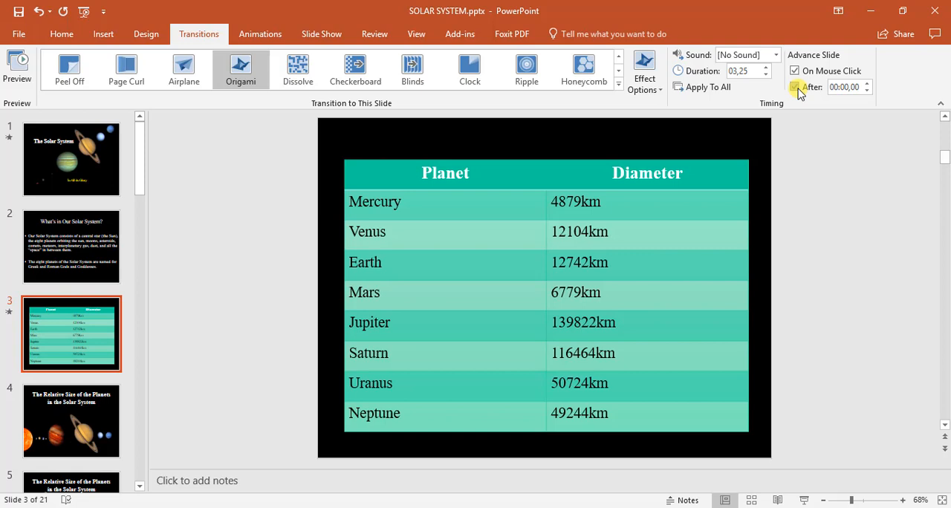
mouse_move(796, 87)
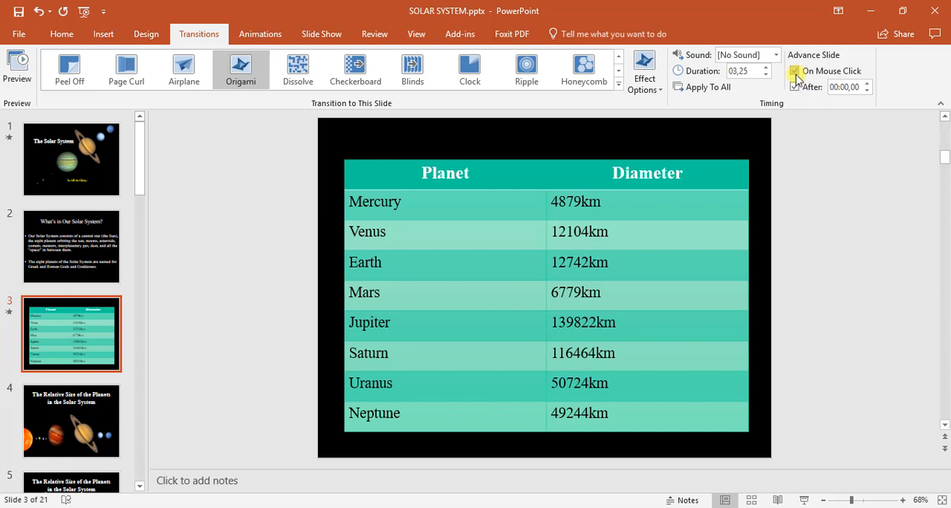
Enable 'After' with a 00:04,00 auto-advance on slide 3, then select slide 4.
left_click(794, 87)
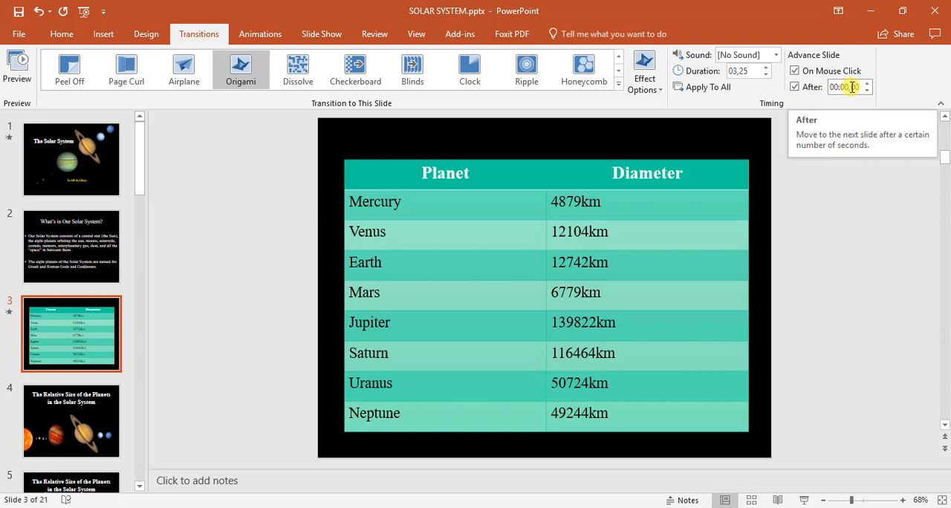
left_click(867, 83)
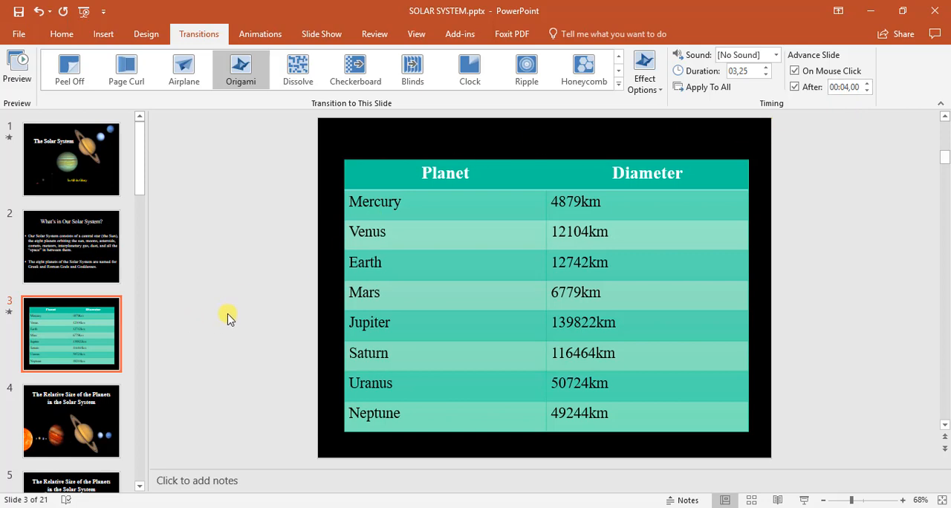
left_click(71, 421)
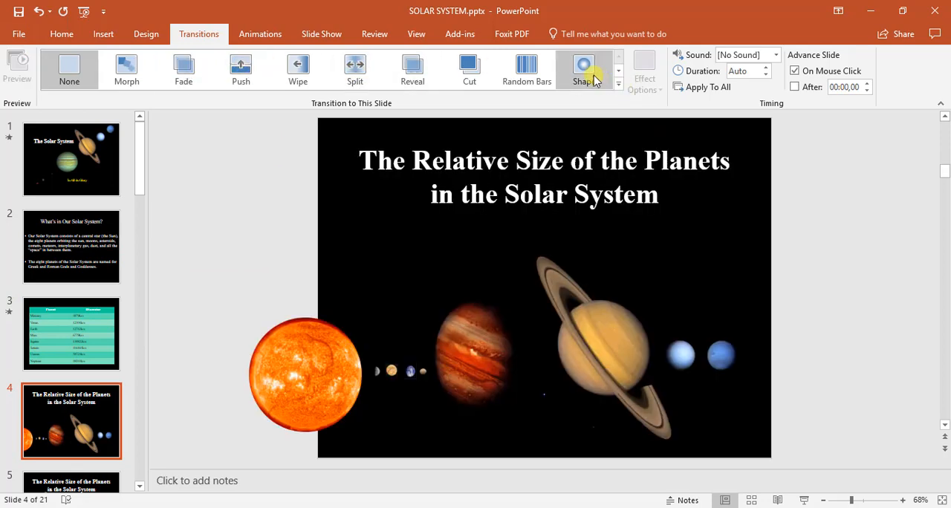
mouse_move(526, 69)
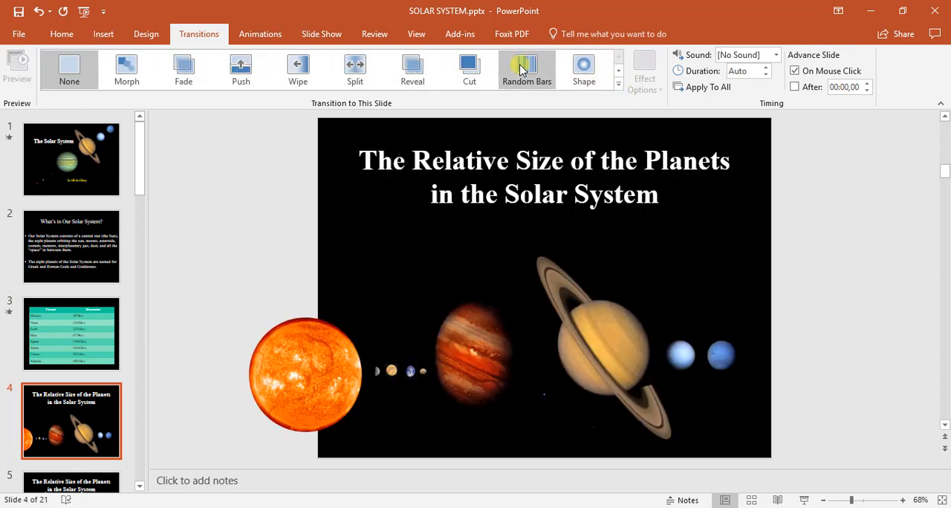
Apply Random Bars to slide 4 (planet row), then reopen slide 3.
left_click(644, 71)
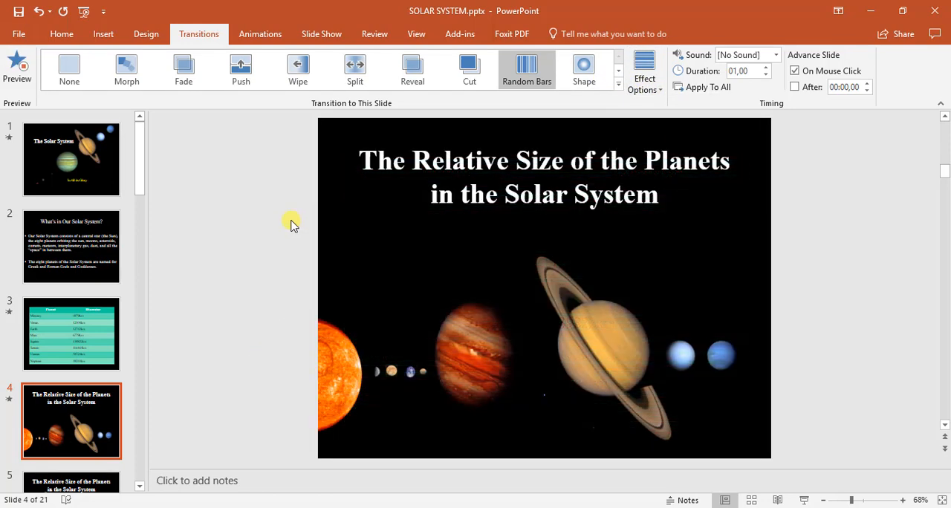
left_click(72, 333)
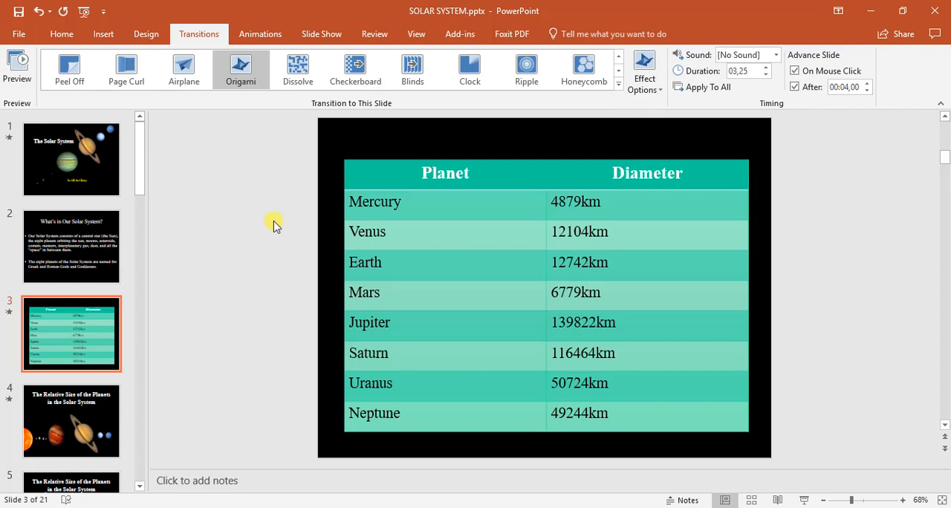
mouse_move(167, 248)
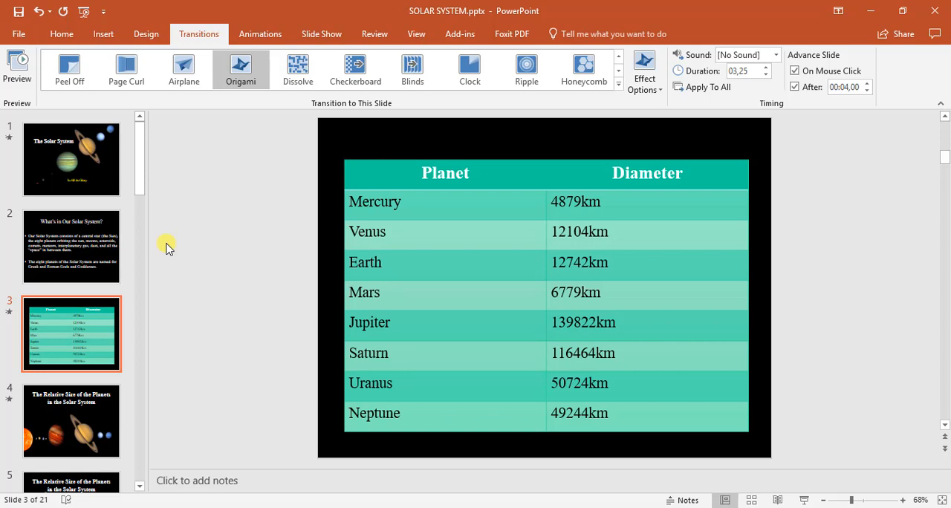
mouse_move(786, 458)
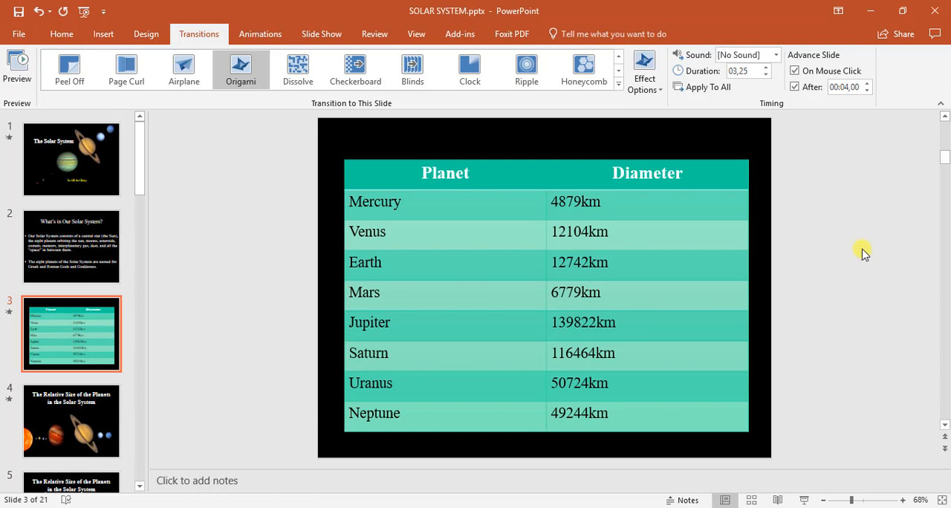
Run the slide show From Current Slide and play through to slide 5.
left_click(321, 33)
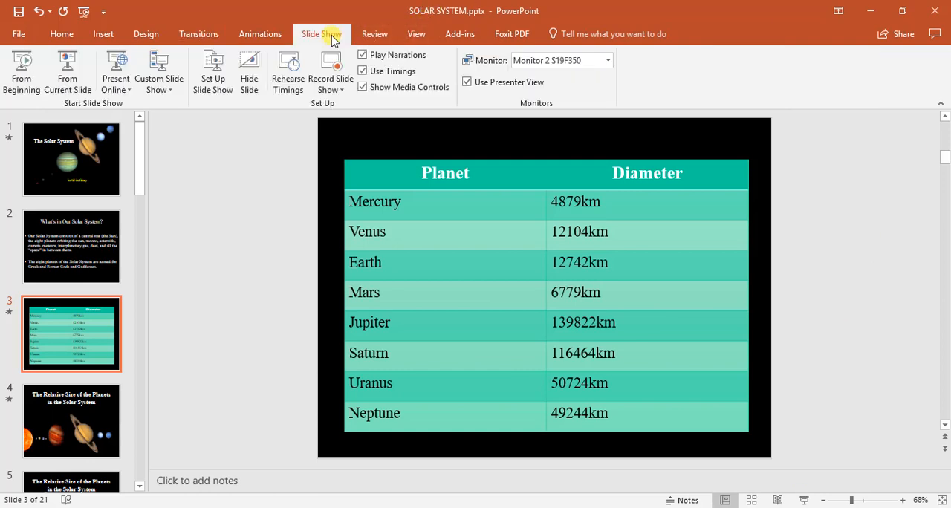
mouse_move(22, 67)
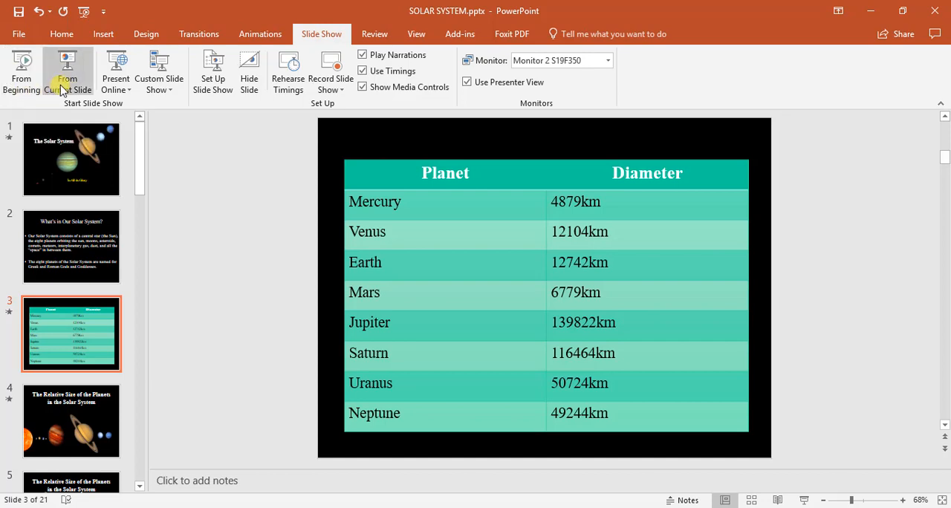
left_click(198, 33)
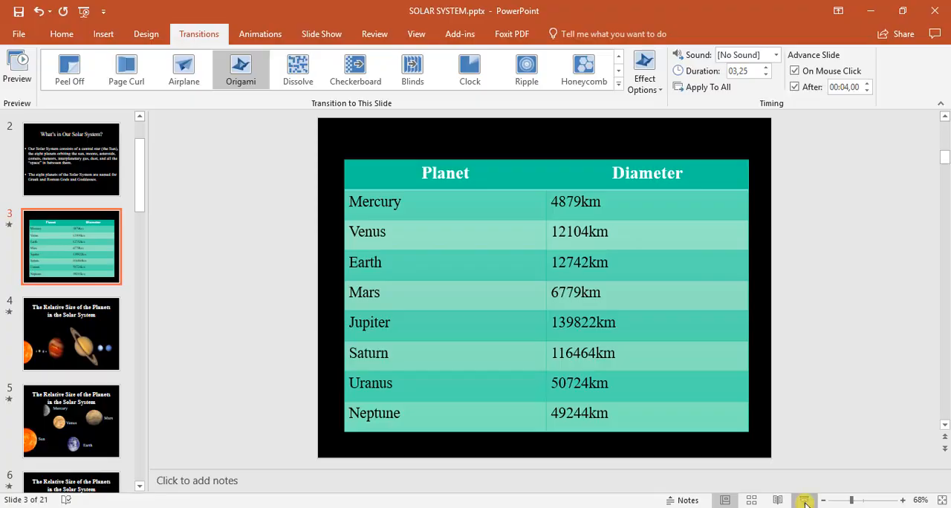
left_click(72, 420)
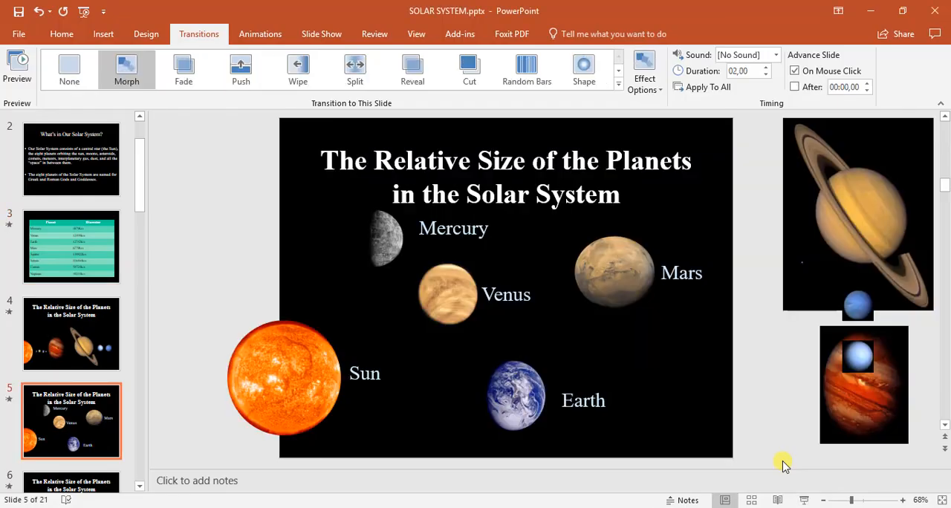
Duplicate slide 4 from its thumbnail context menu, making a 22-slide deck.
left_click(70, 333)
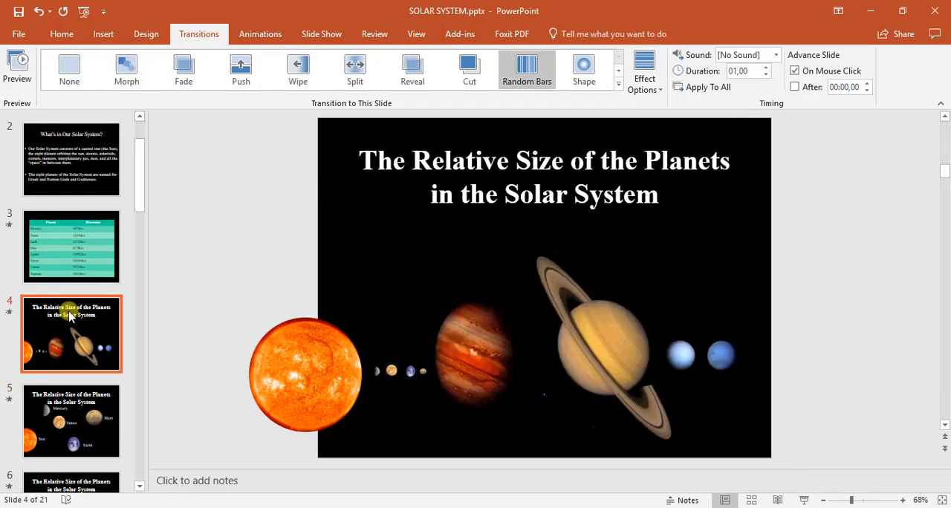
right_click(70, 334)
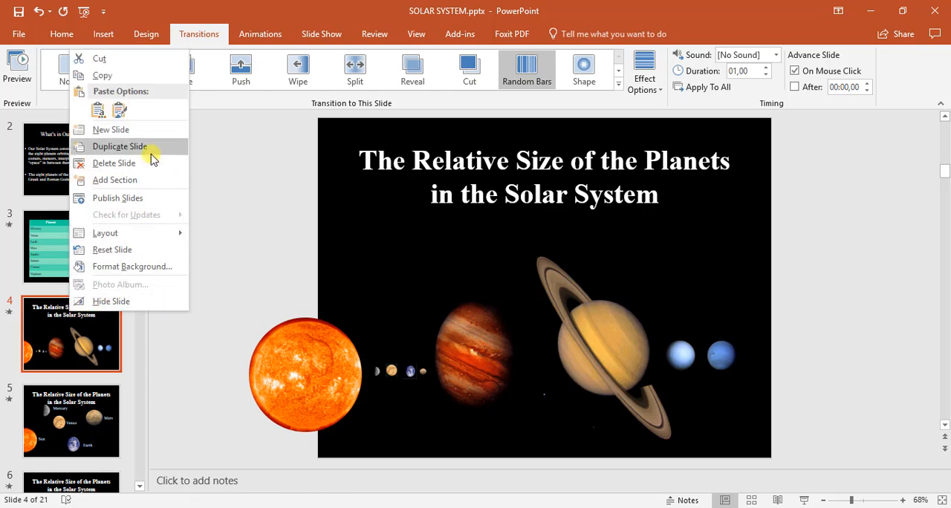
left_click(120, 147)
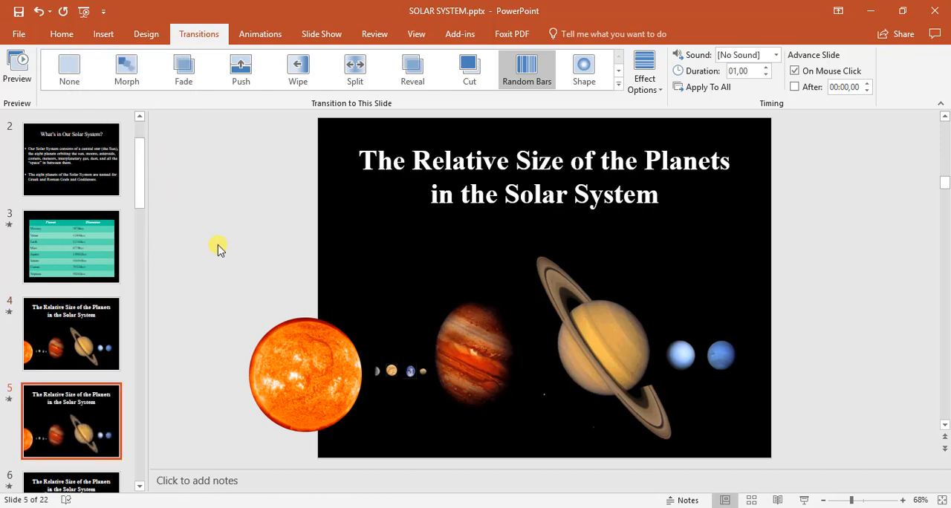
left_click(476, 339)
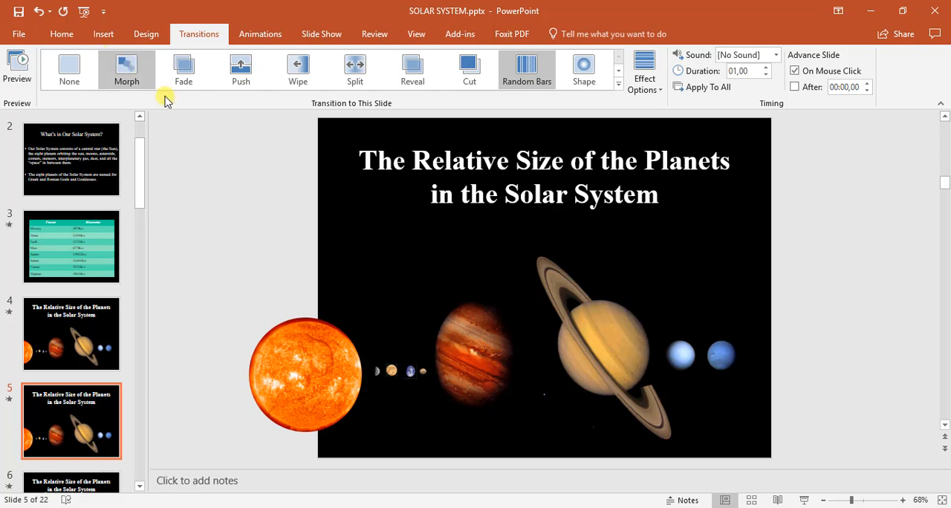
mouse_move(214, 200)
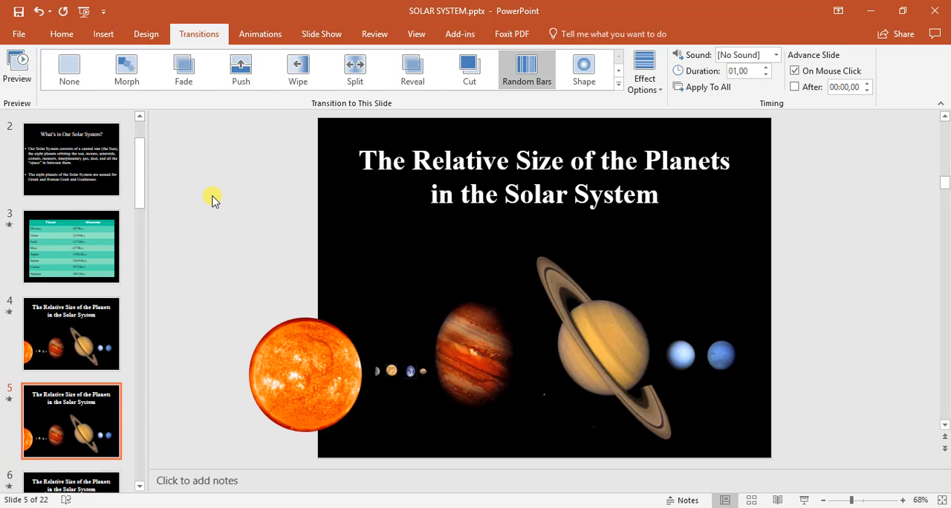
mouse_move(7, 134)
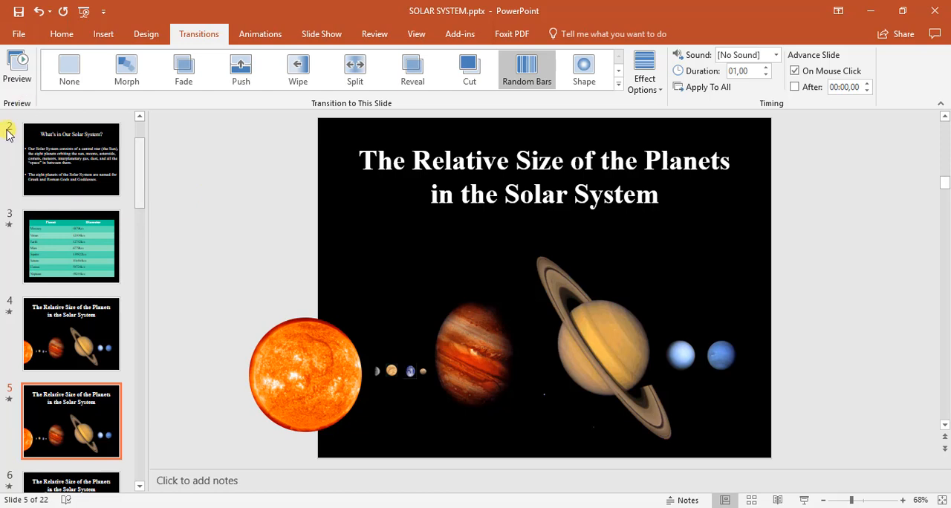